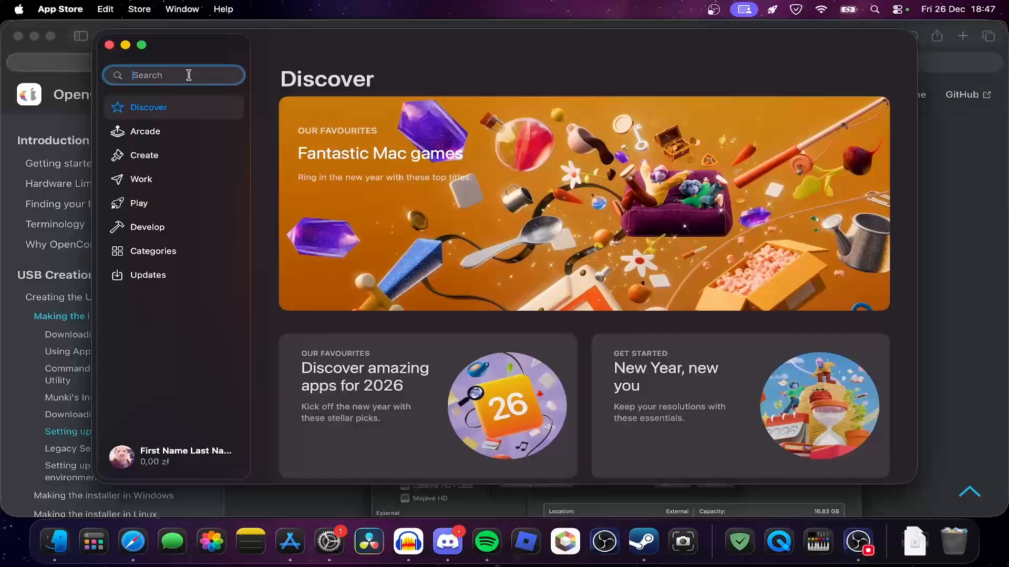
- Search the App Store for 'macos' to find the download macOS versions story
type("macos")
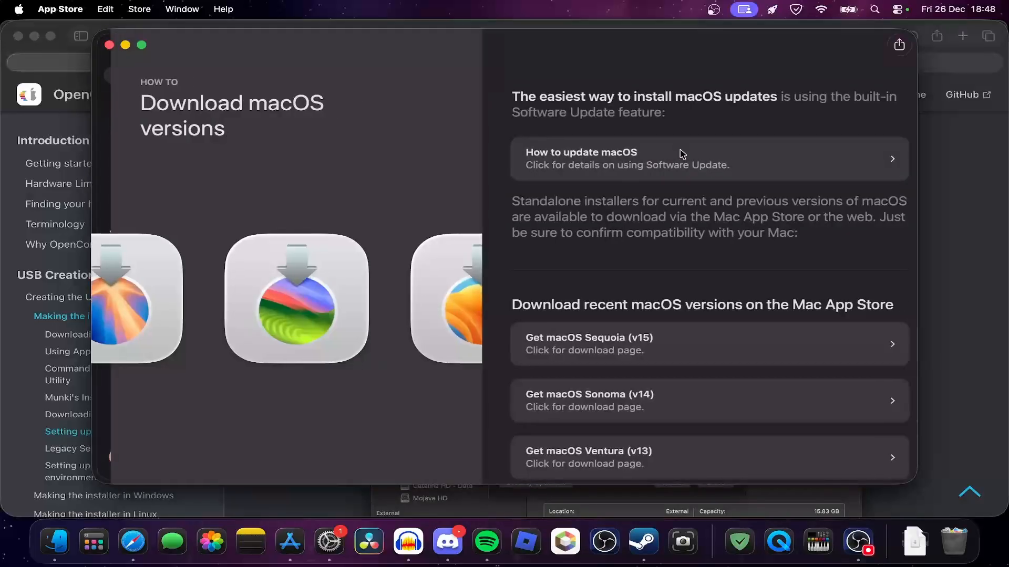
- Scroll the macOS versions list and choose Get macOS Monterey (v12)
scroll("down", 3)
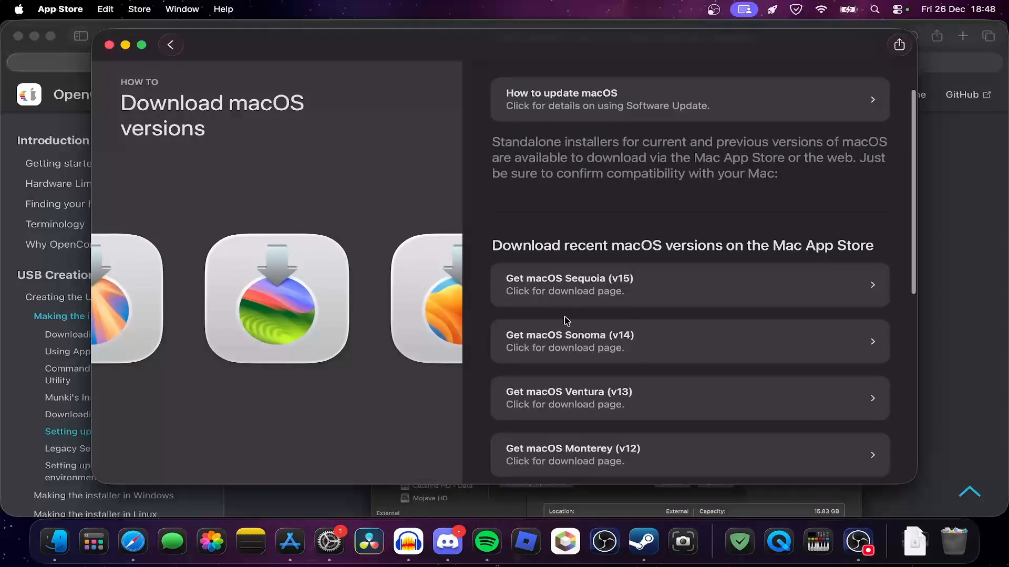
scroll("down", 3)
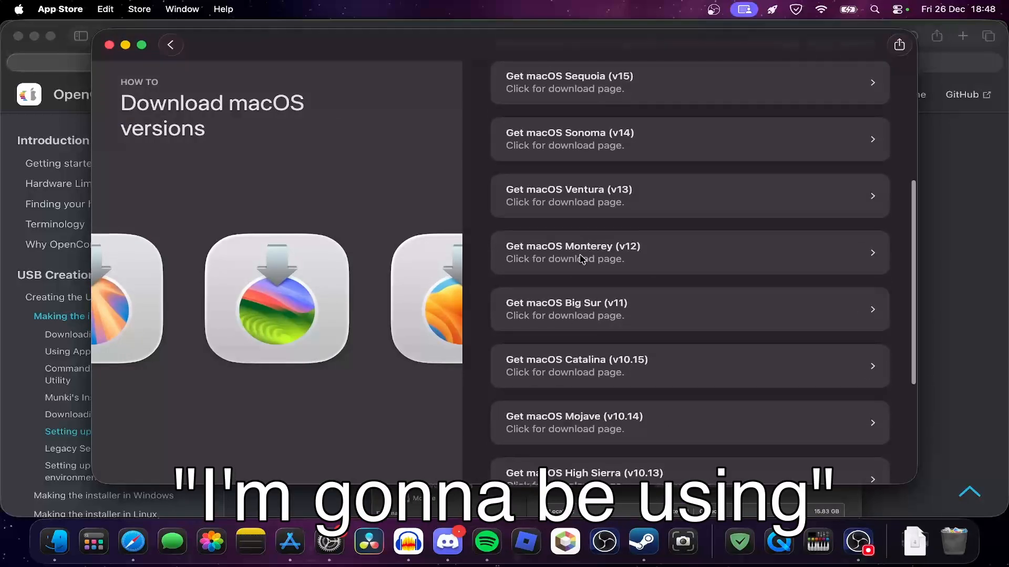
left_click(573, 252)
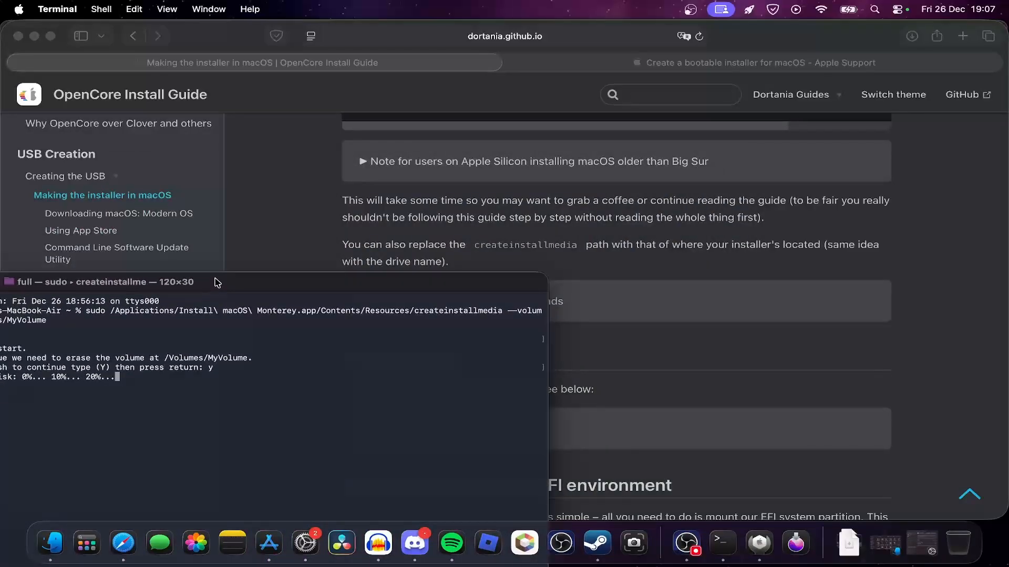
- Follow the createinstallmedia progress as Monterey erases and copies onto MyVolume
scroll("down", 3)
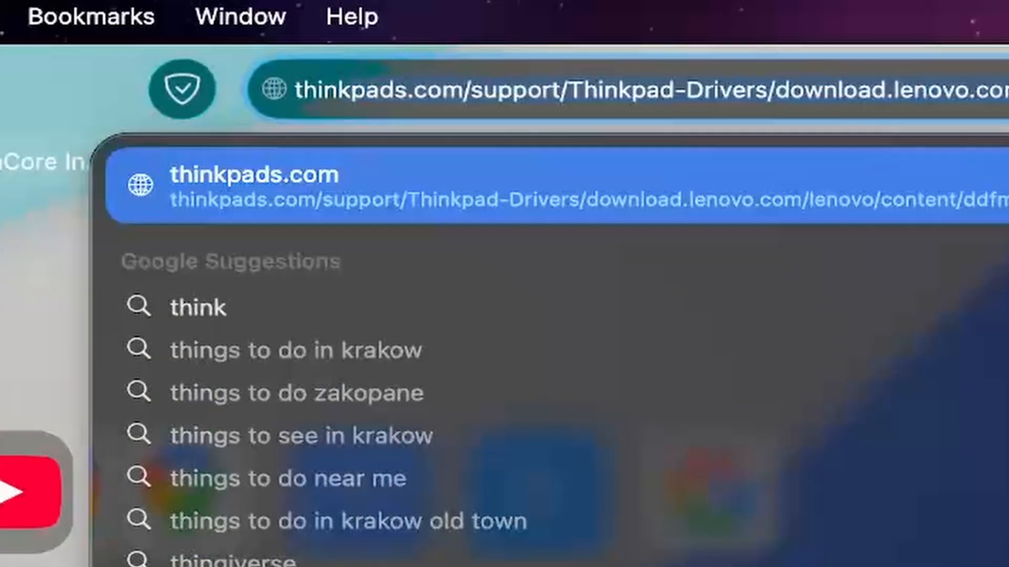
- Enter 'thinkcentre m900 tiny' in Safari's address bar as a search
type("thinkcentre m900 tiny")
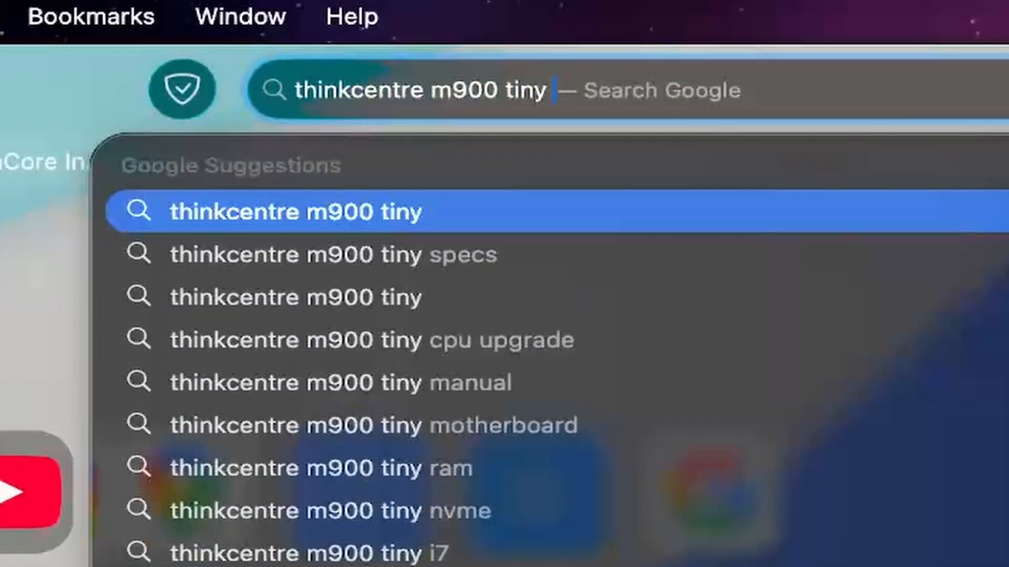